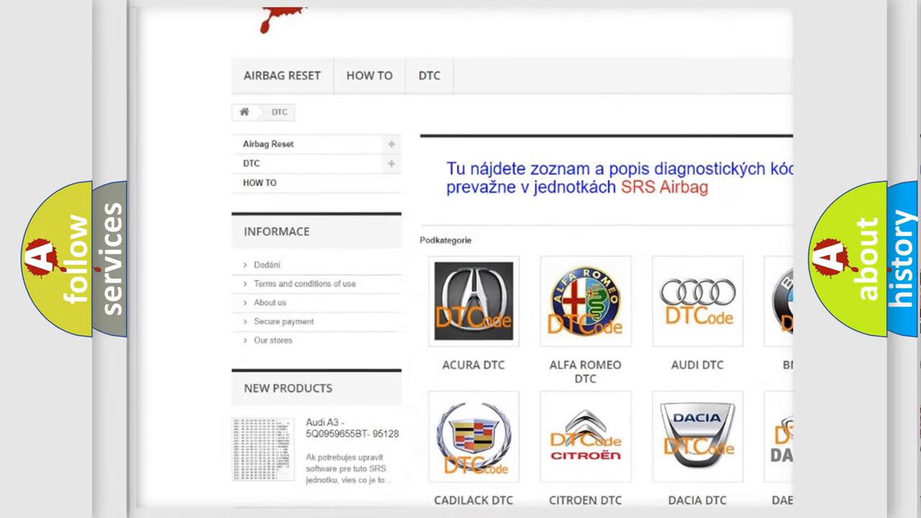
scroll("down", 3)
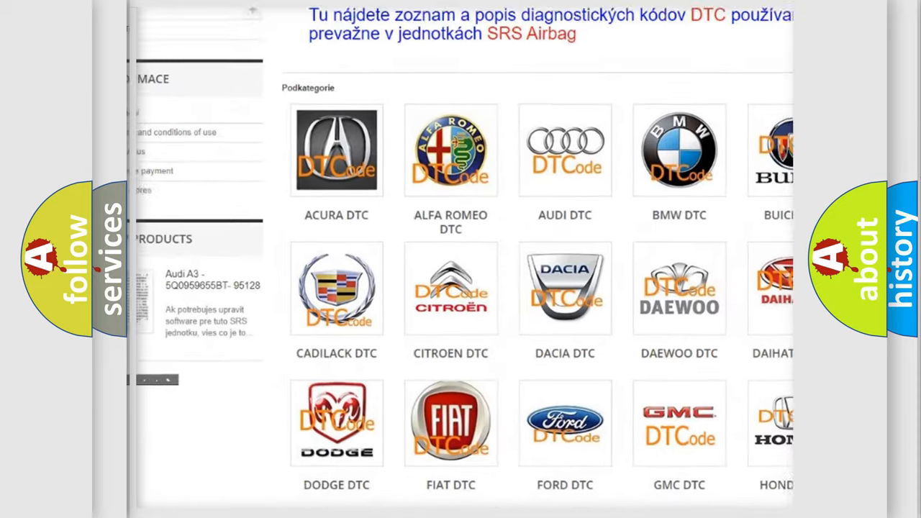
scroll("down", 3)
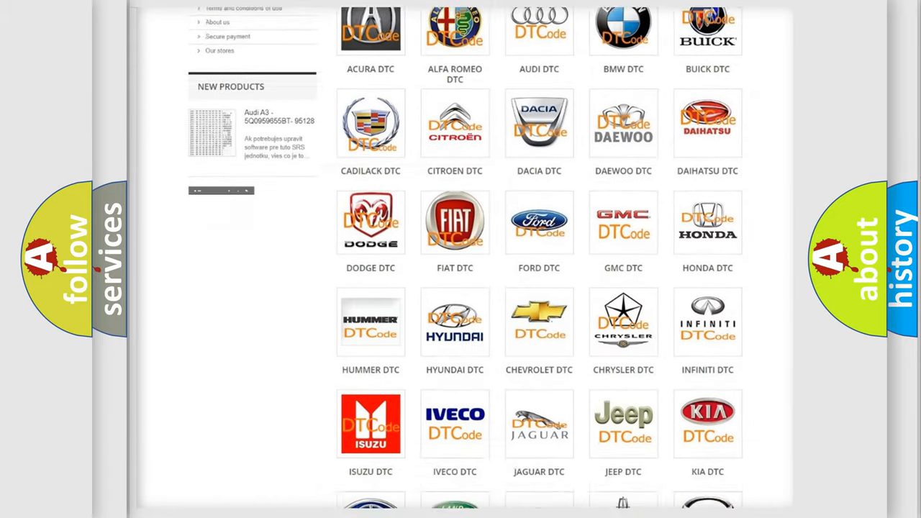
scroll("down", 3)
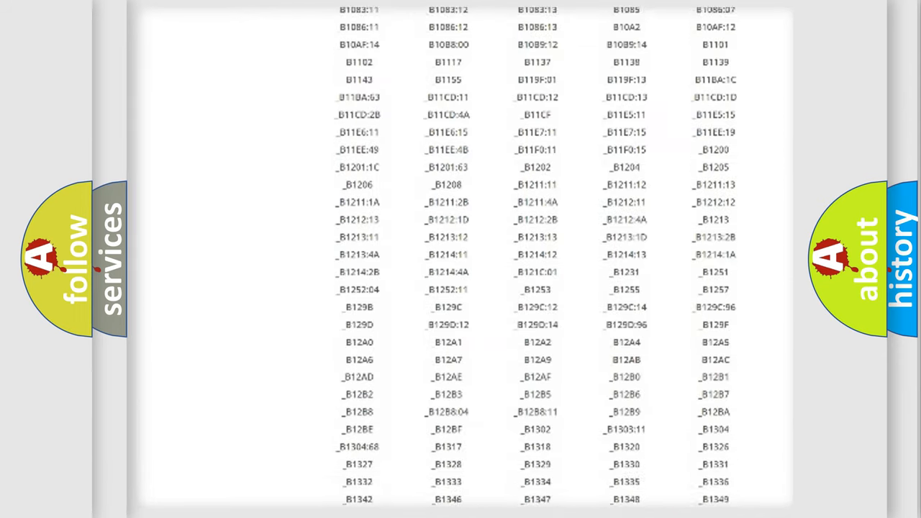
scroll("down", 3)
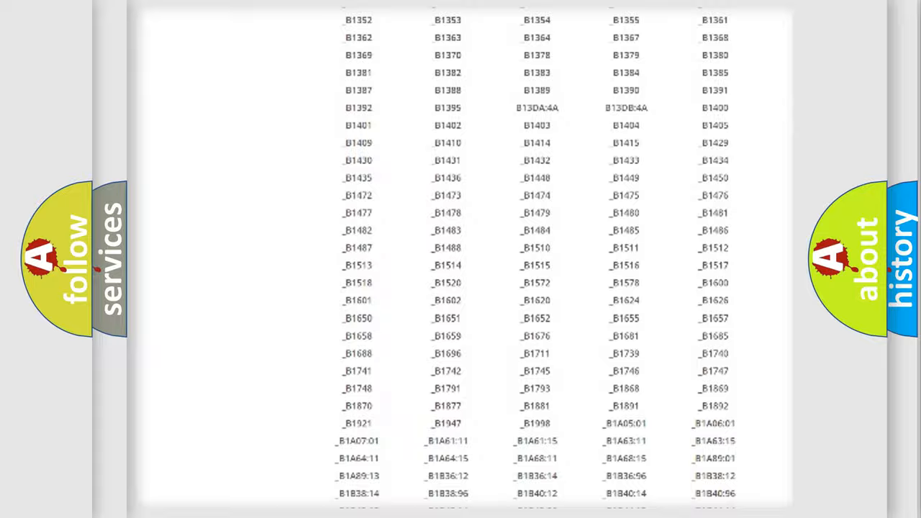
scroll("up", 3)
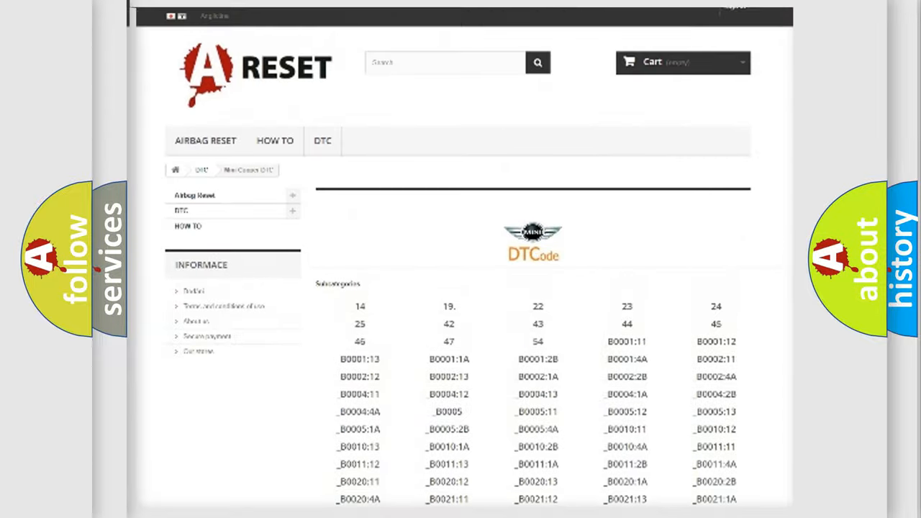